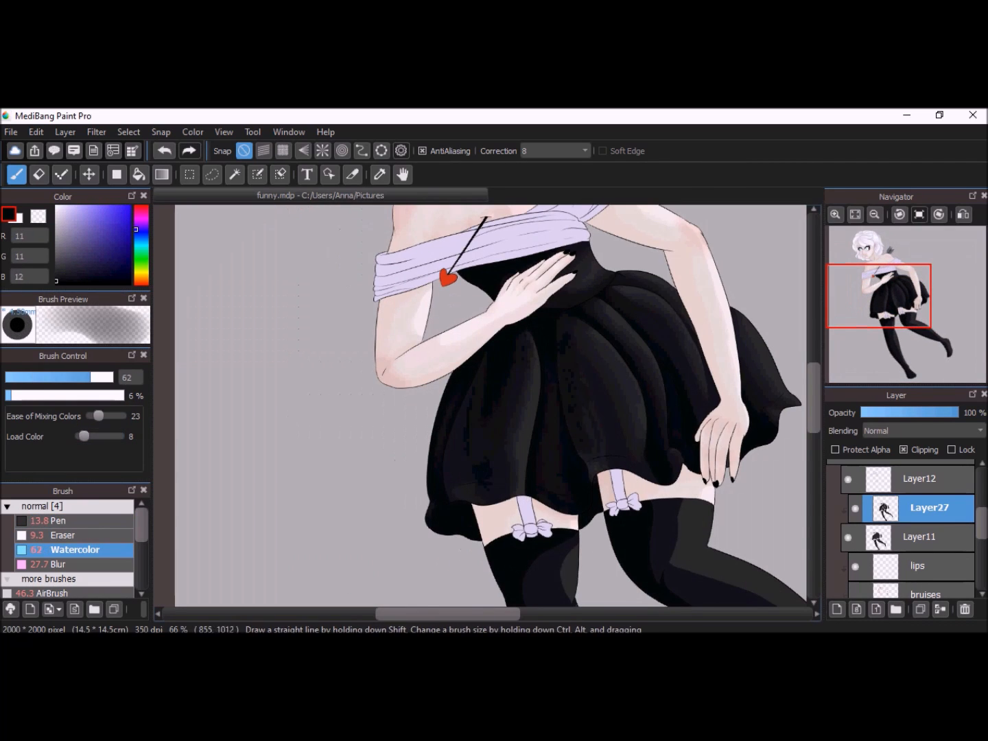
- Zoom into the shoulders to begin shading on the new Layer28 in Folder8
scroll(down, 3)
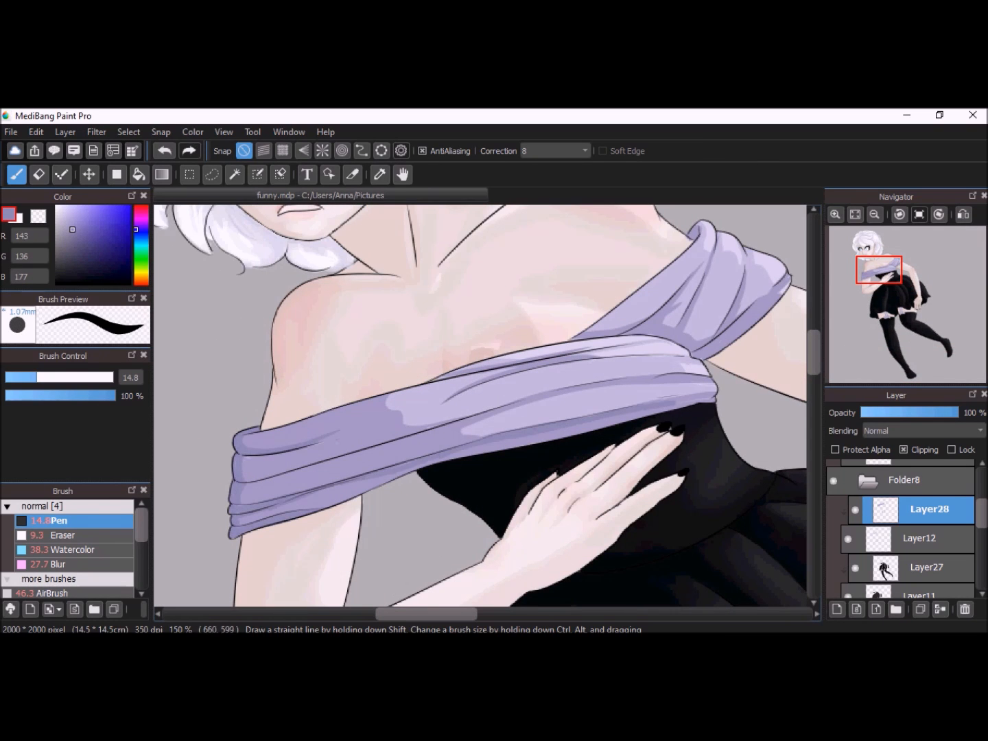
- Select the Watercolor brush and shade the thighs above the stockings in soft pink
click(72, 550)
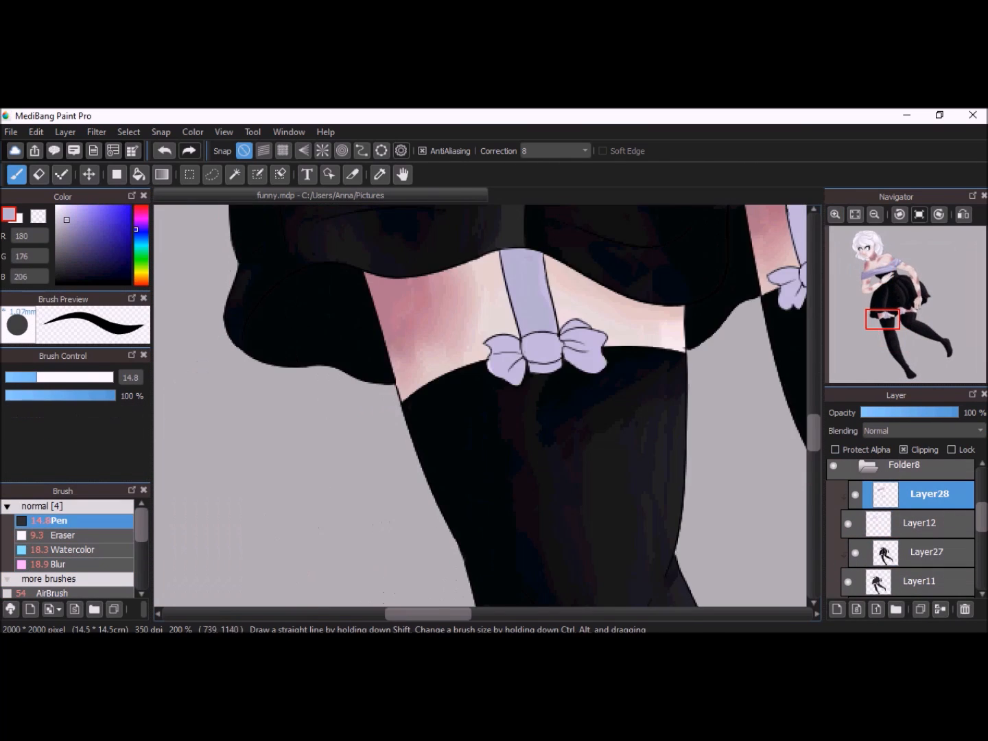
click(71, 549)
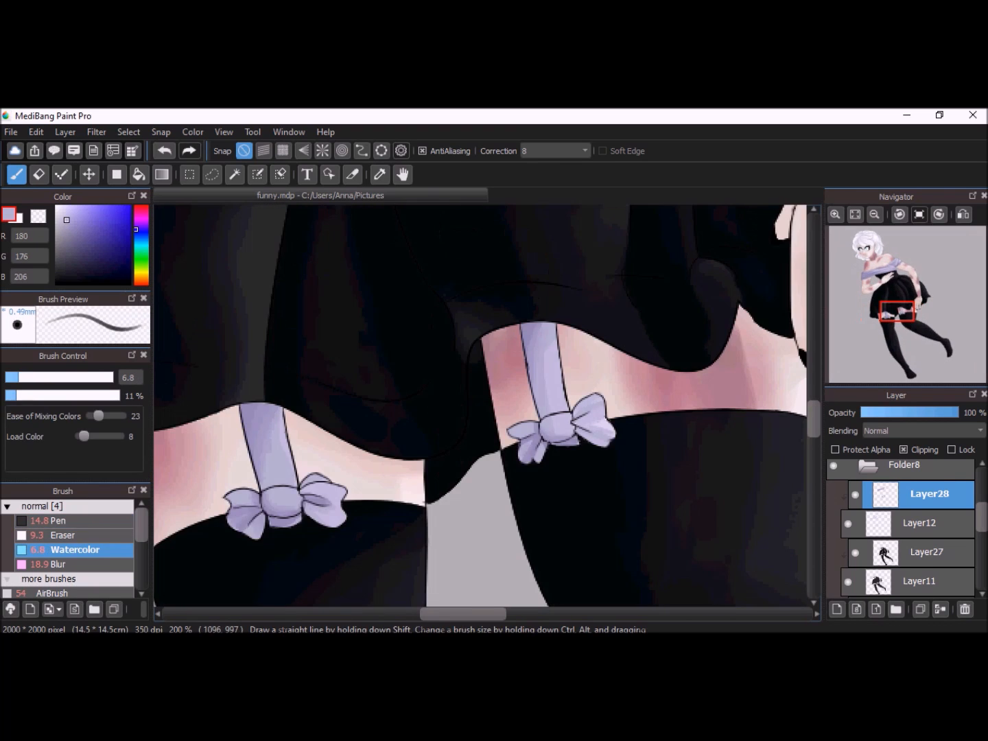